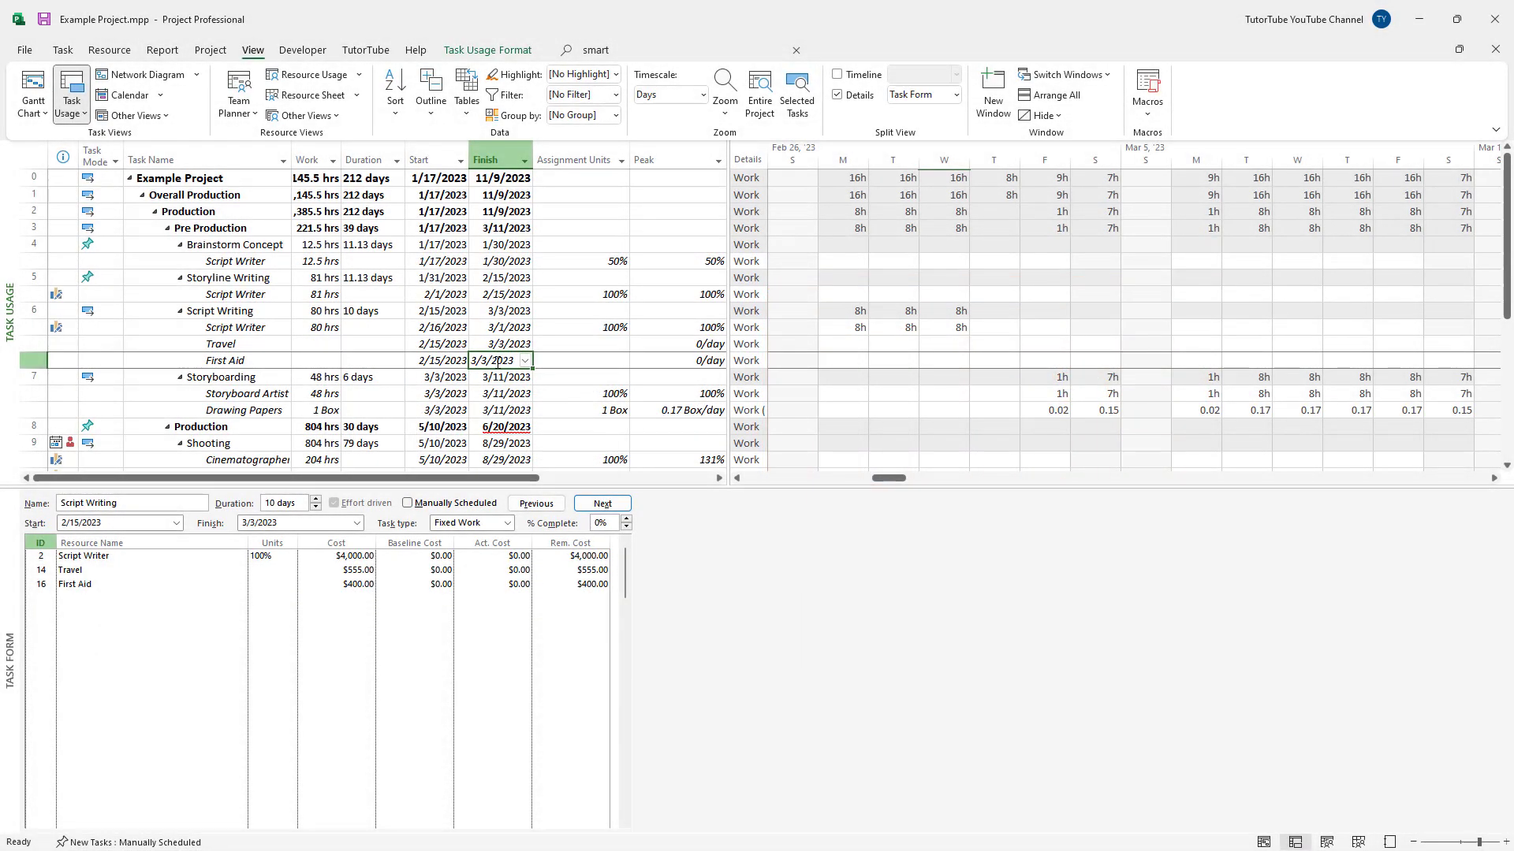
mouse_move(287, 297)
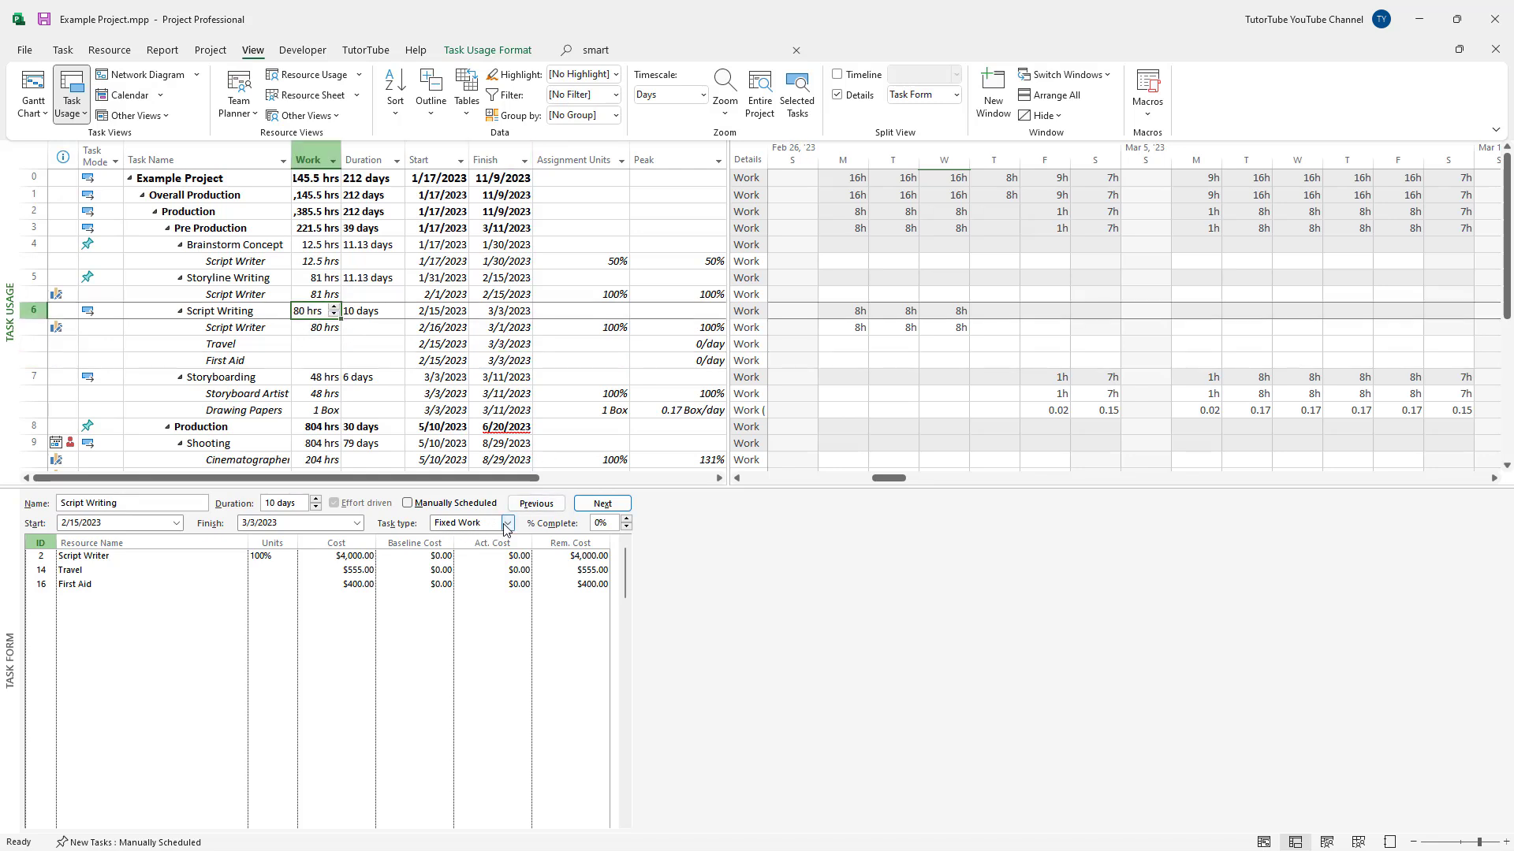
Step: Show the task type options for the Fixed Work Script Writing task
left_click(503, 522)
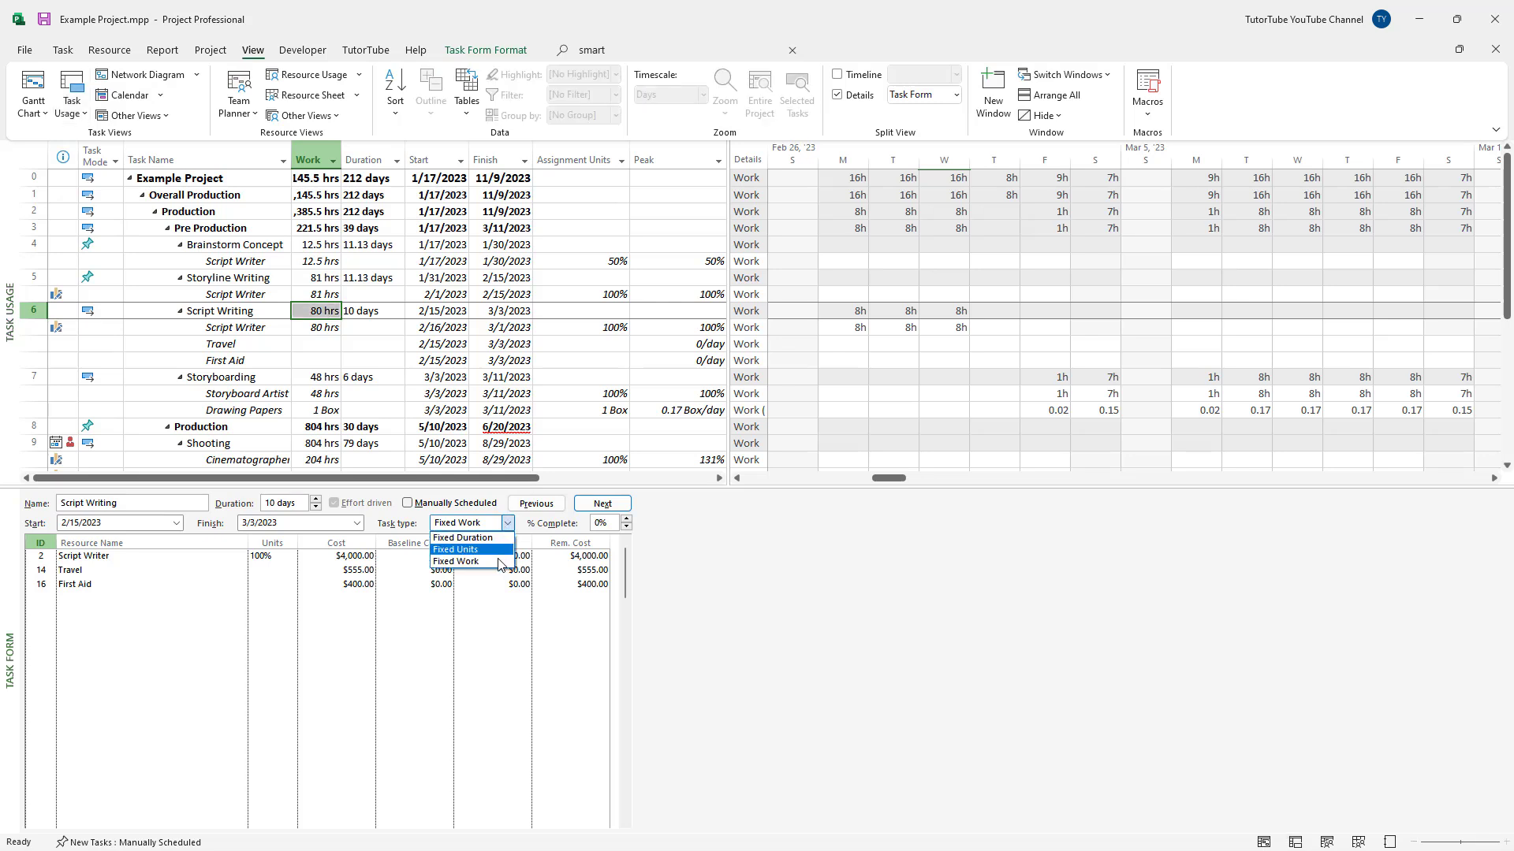
Step: Keep Fixed Work and enter 85 hours of work for Script Writing
left_click(456, 561)
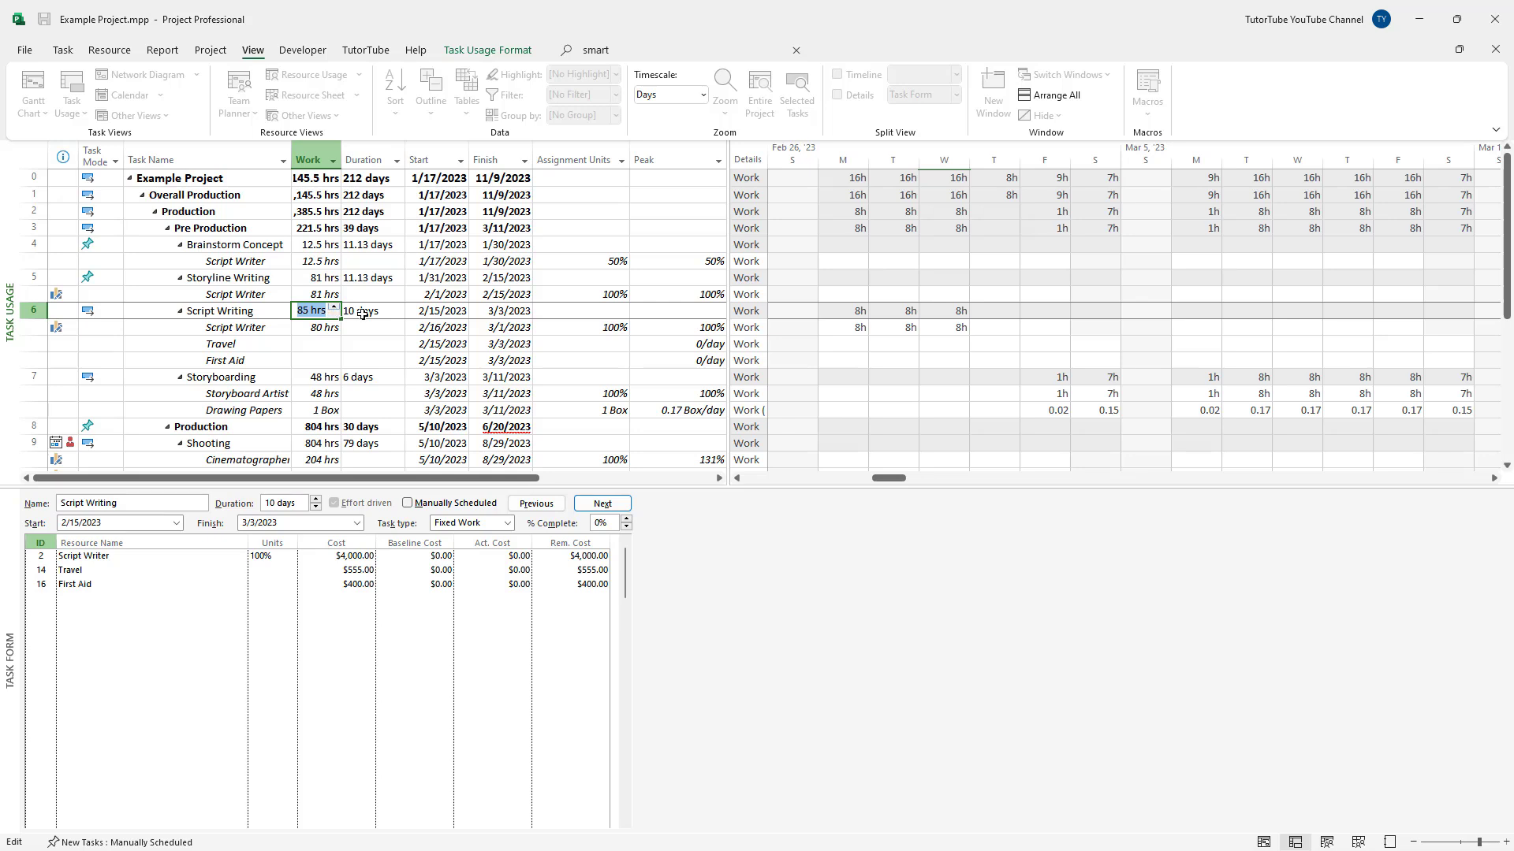
key("Return")
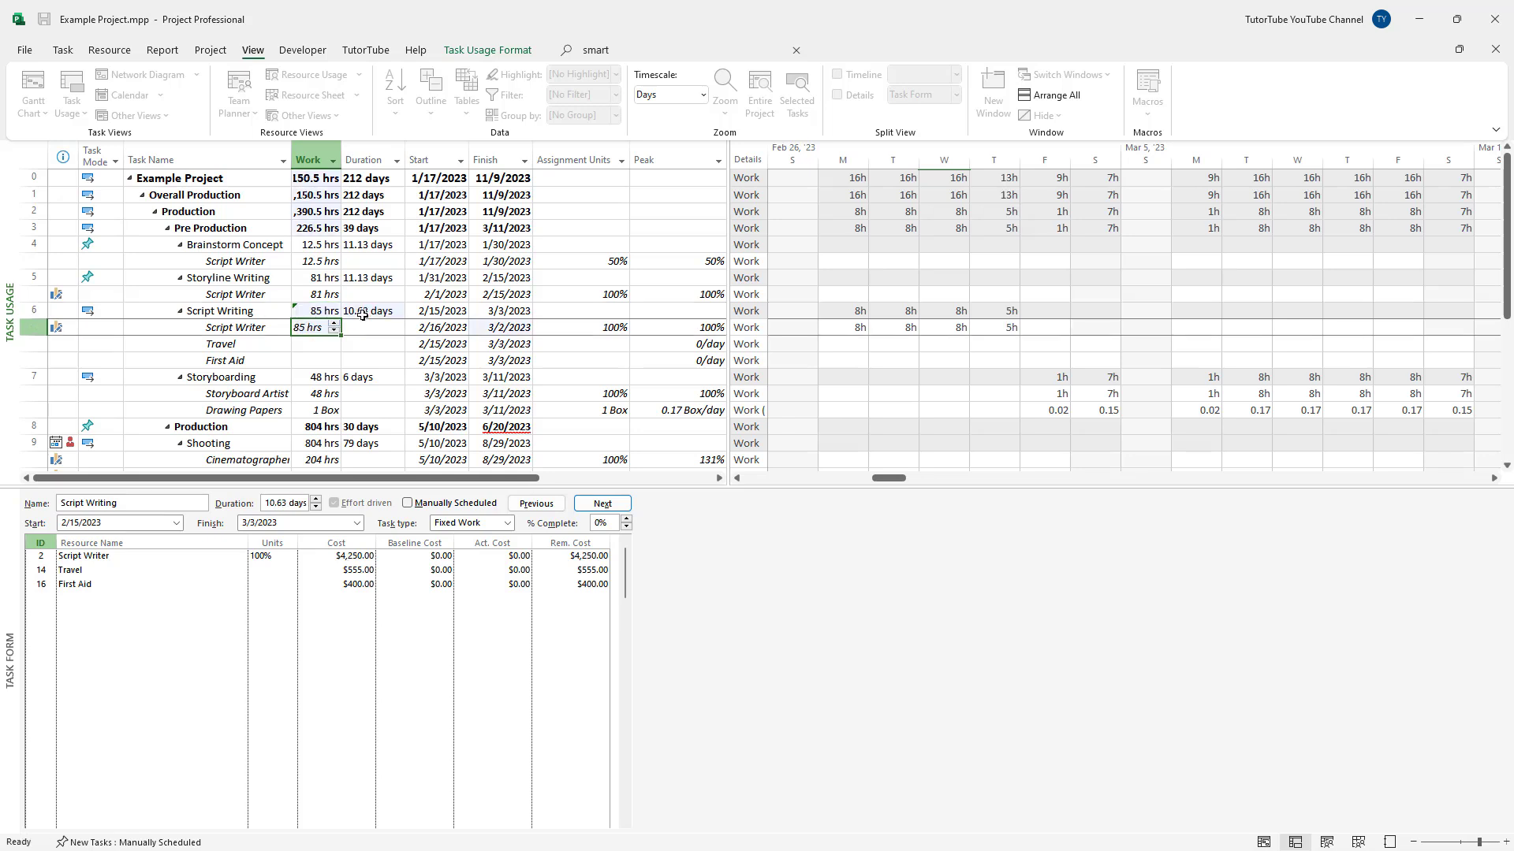
left_click(838, 94)
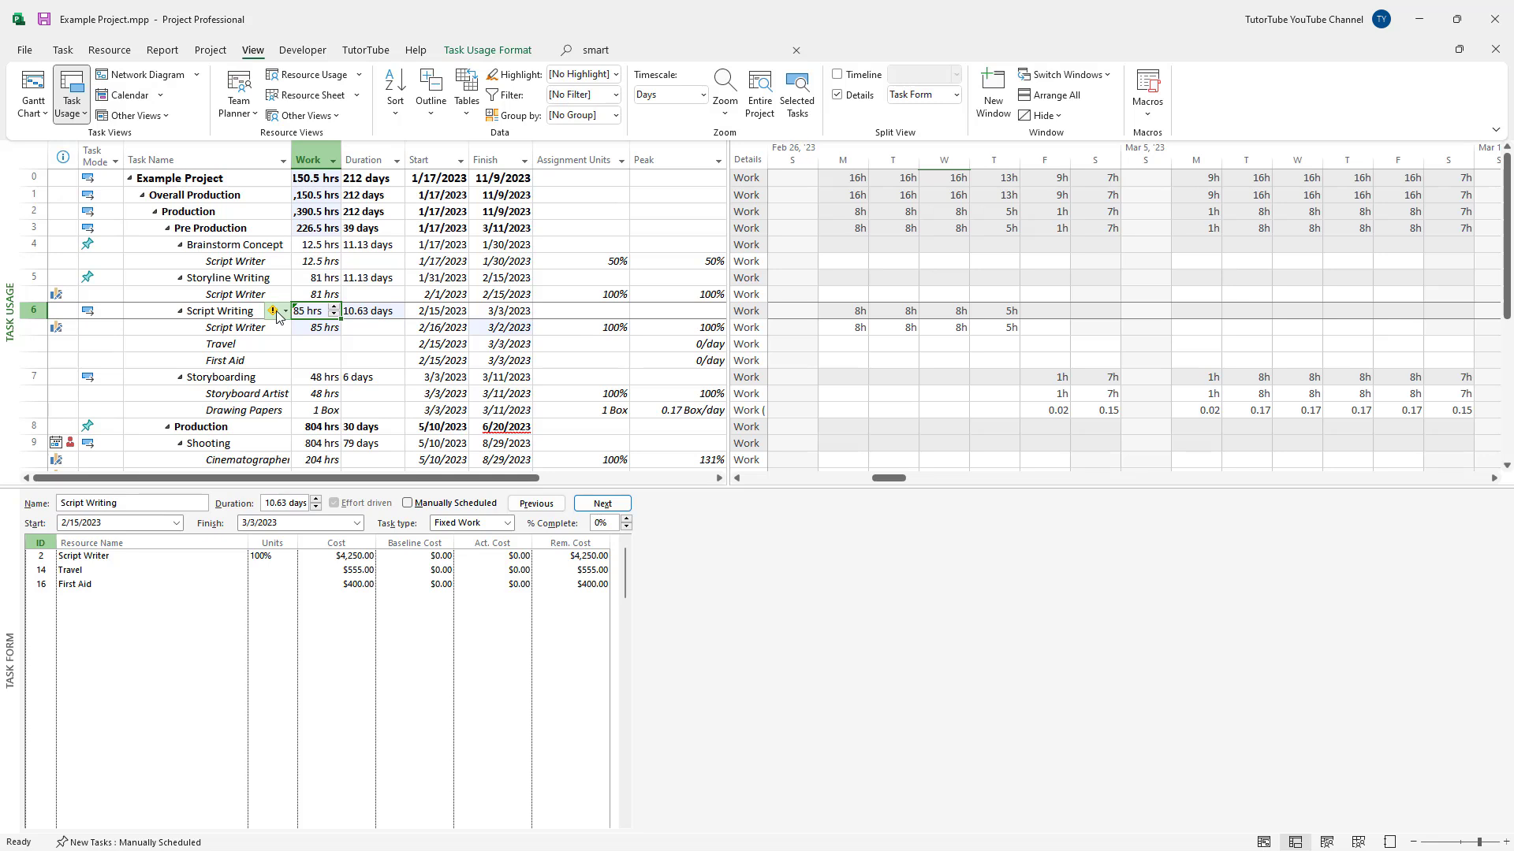
mouse_move(284, 311)
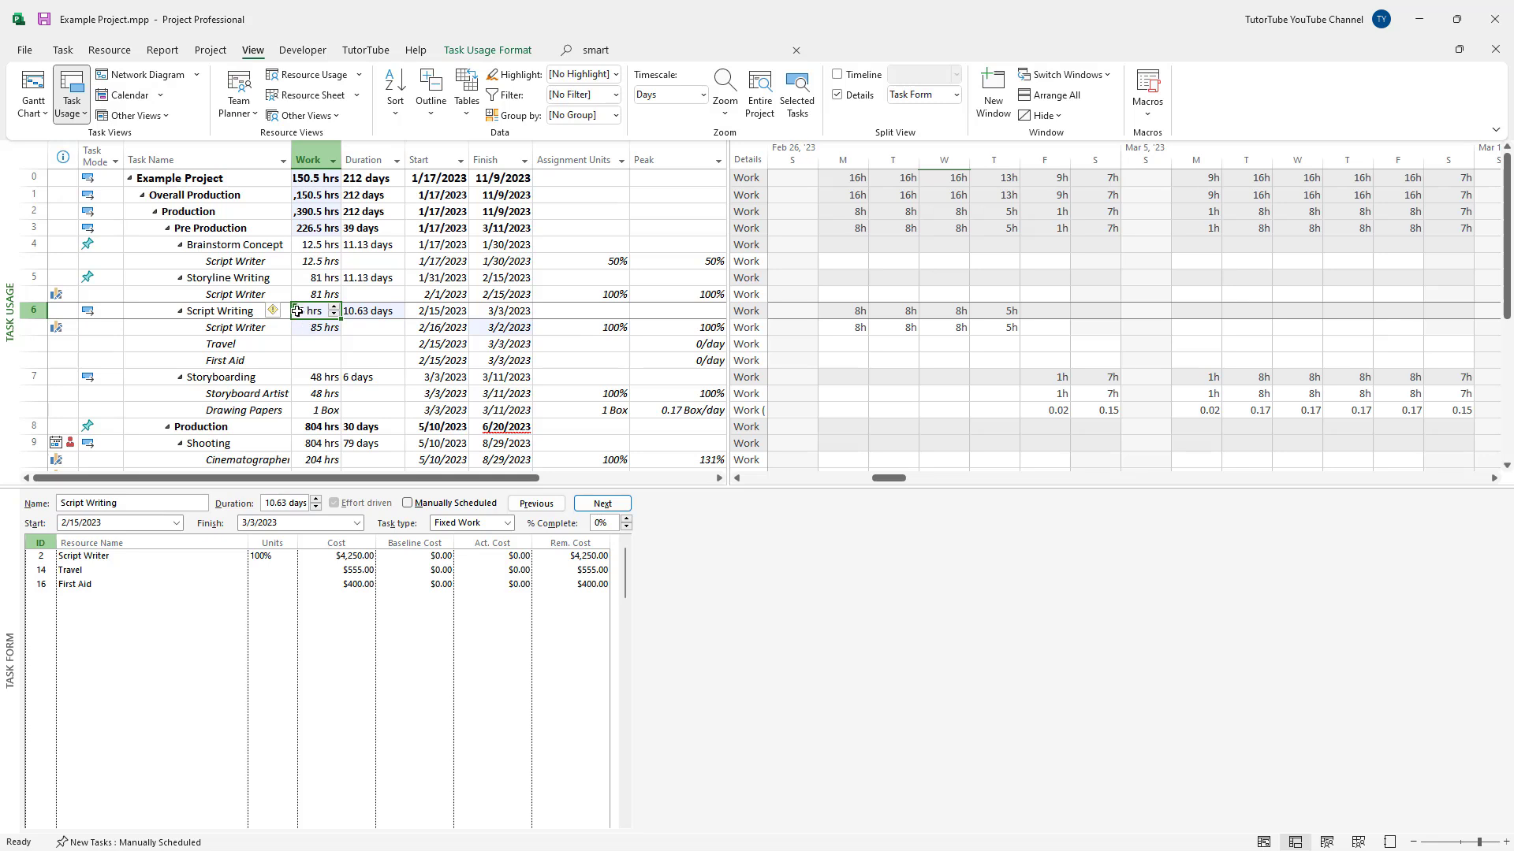
mouse_move(294, 311)
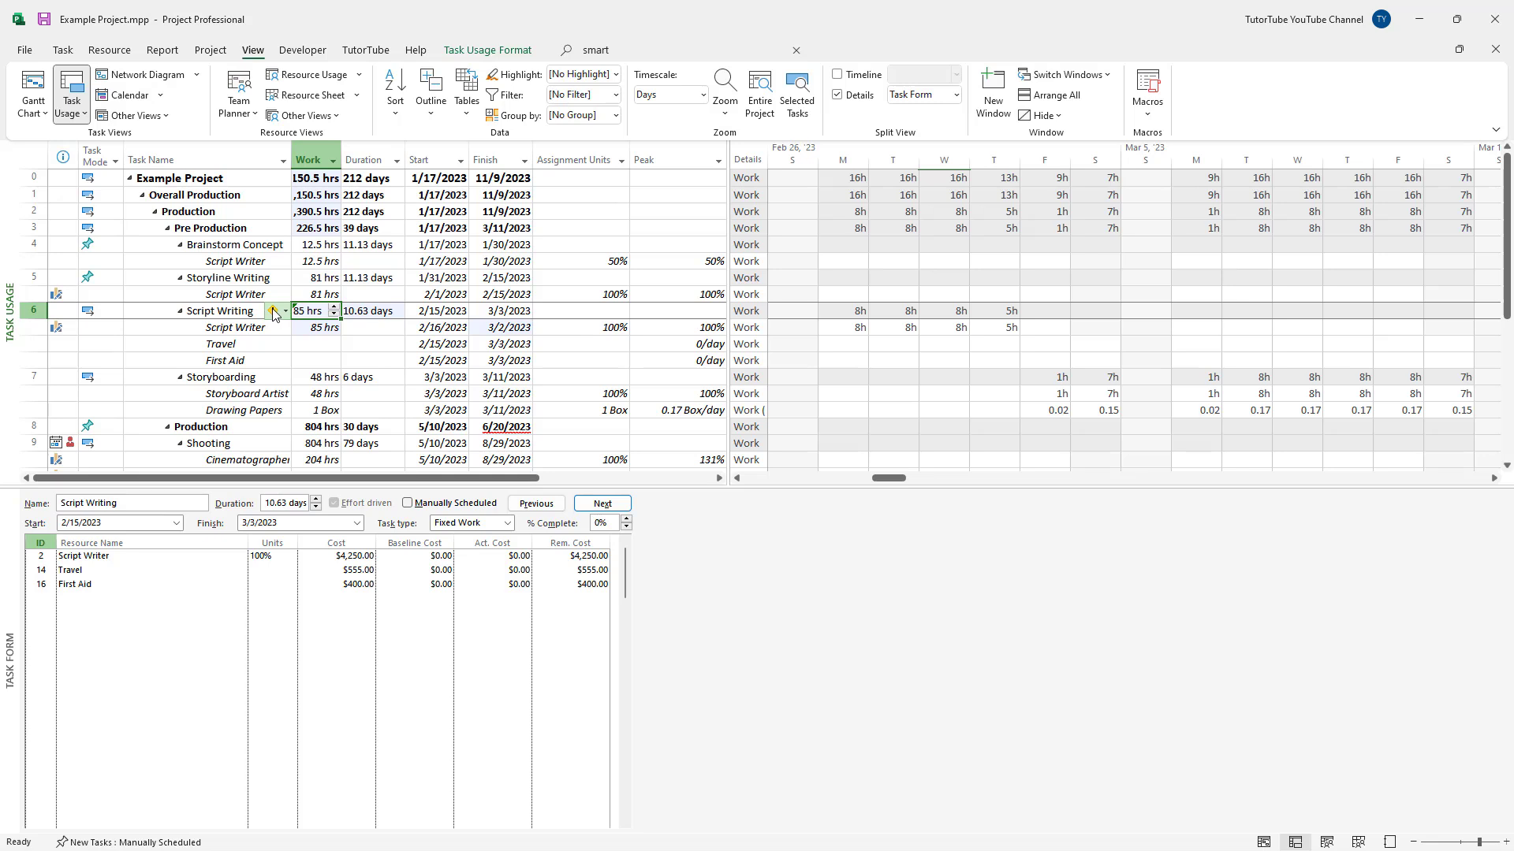
mouse_move(277, 314)
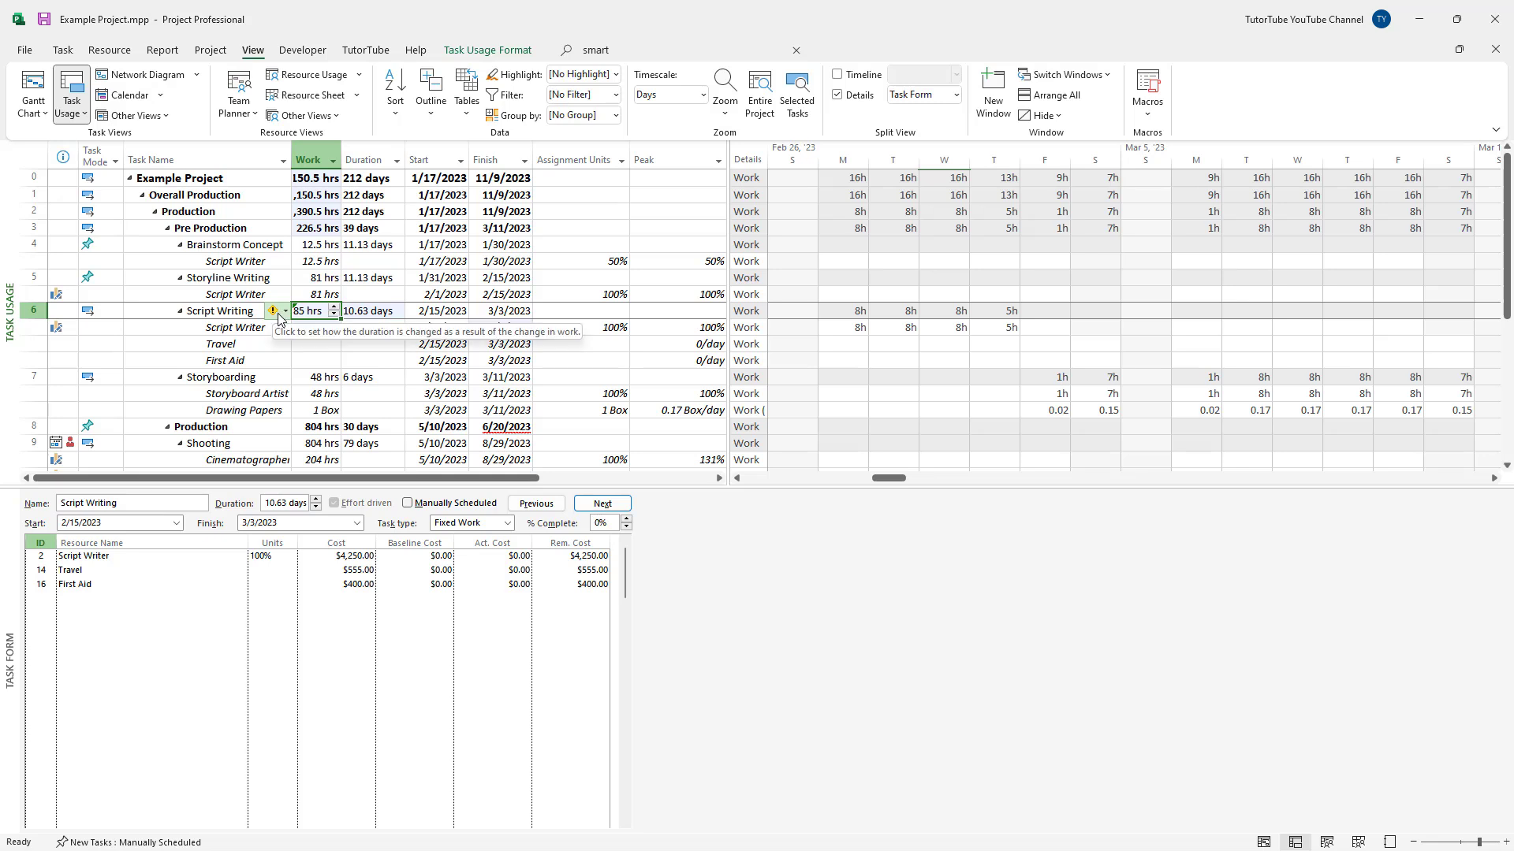
Step: Show the smart tag options for absorbing Script Writing's extra 5 hours
left_click(284, 310)
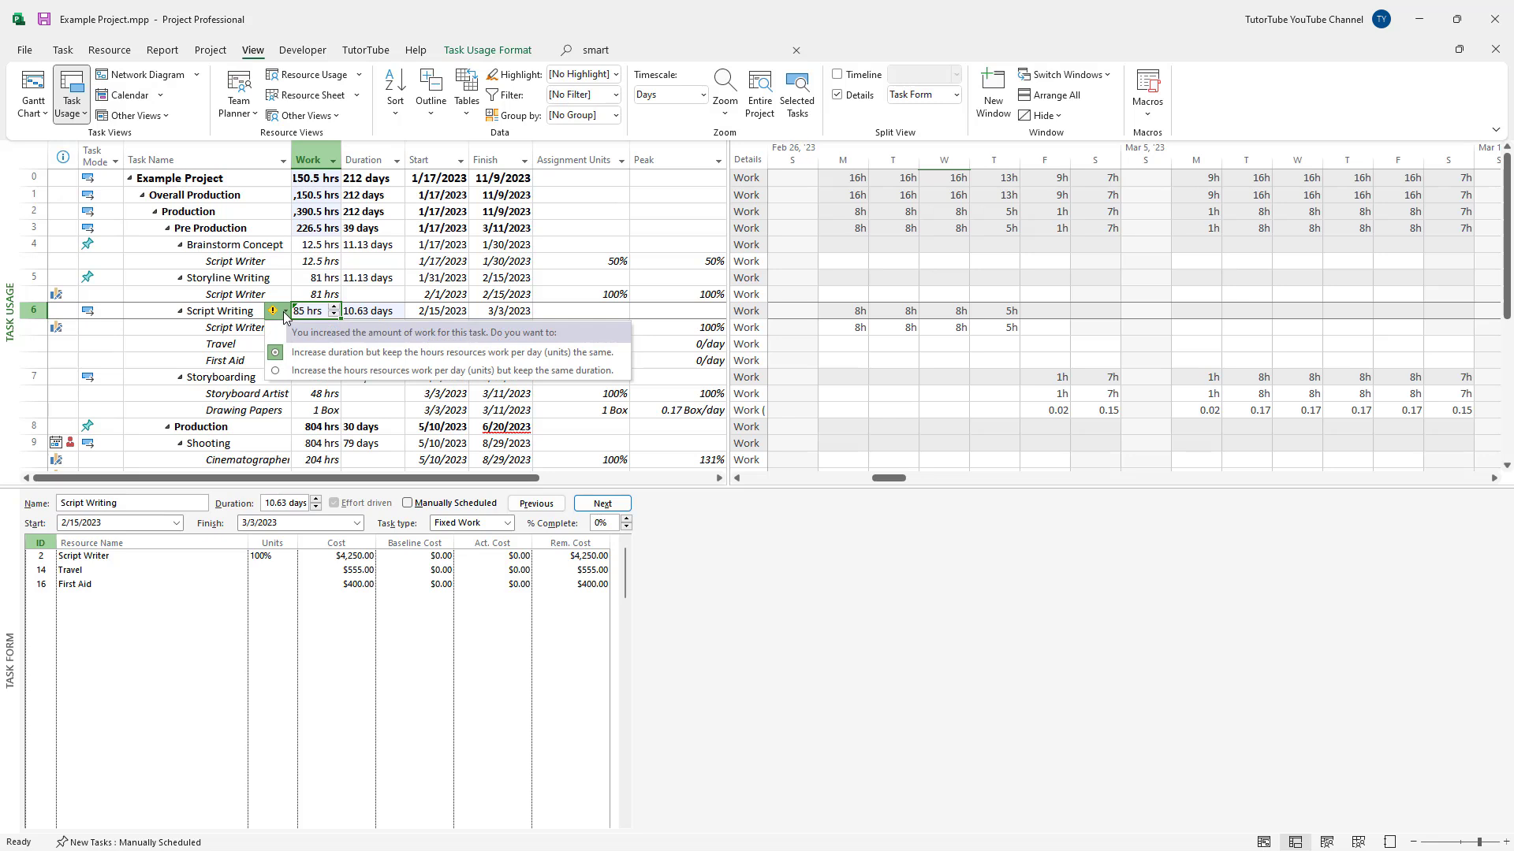
mouse_move(316, 341)
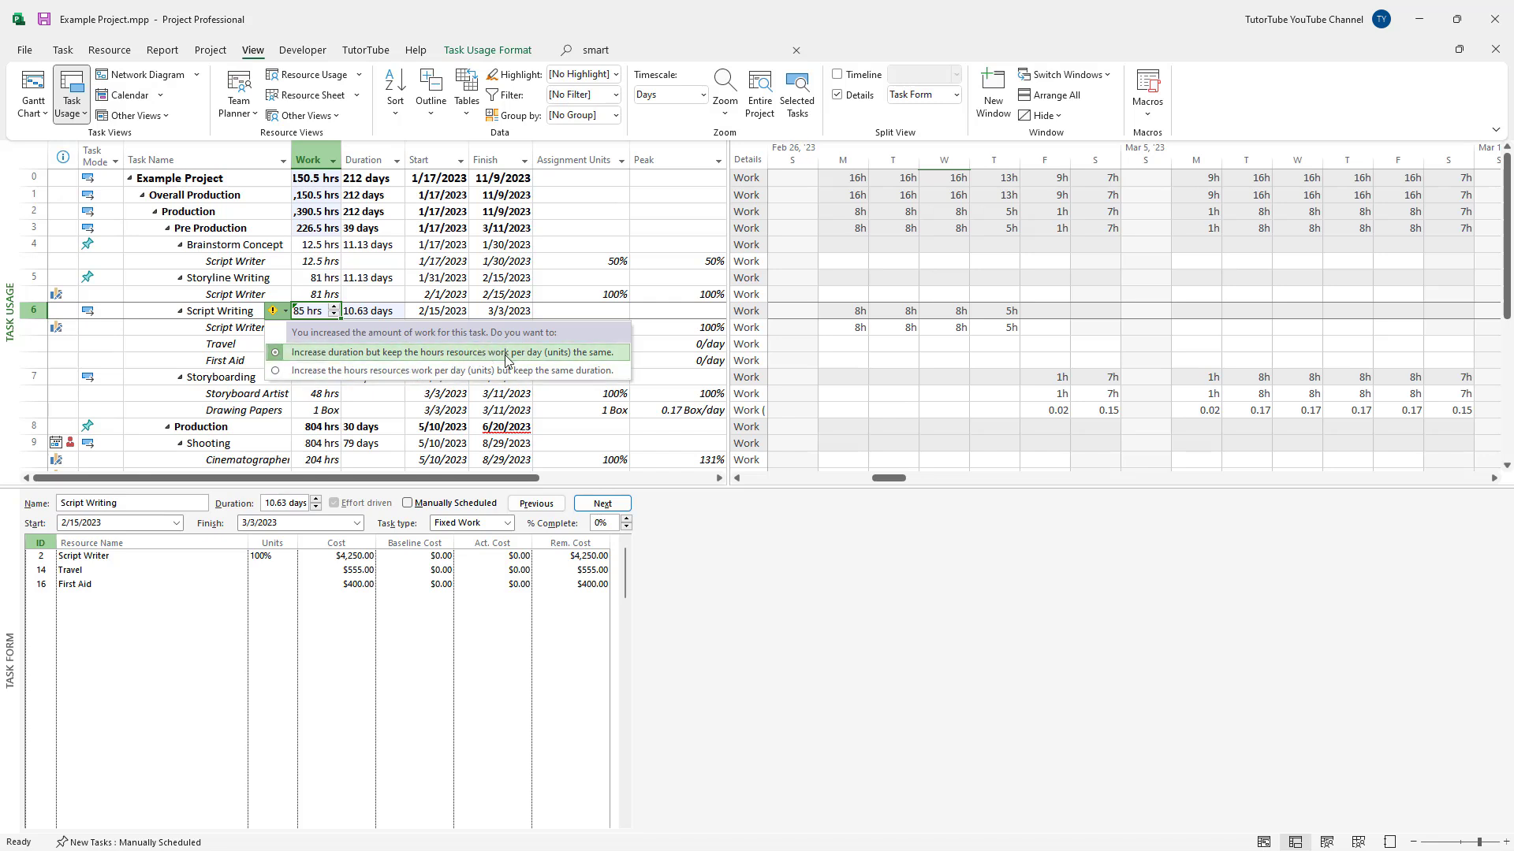
mouse_move(571, 364)
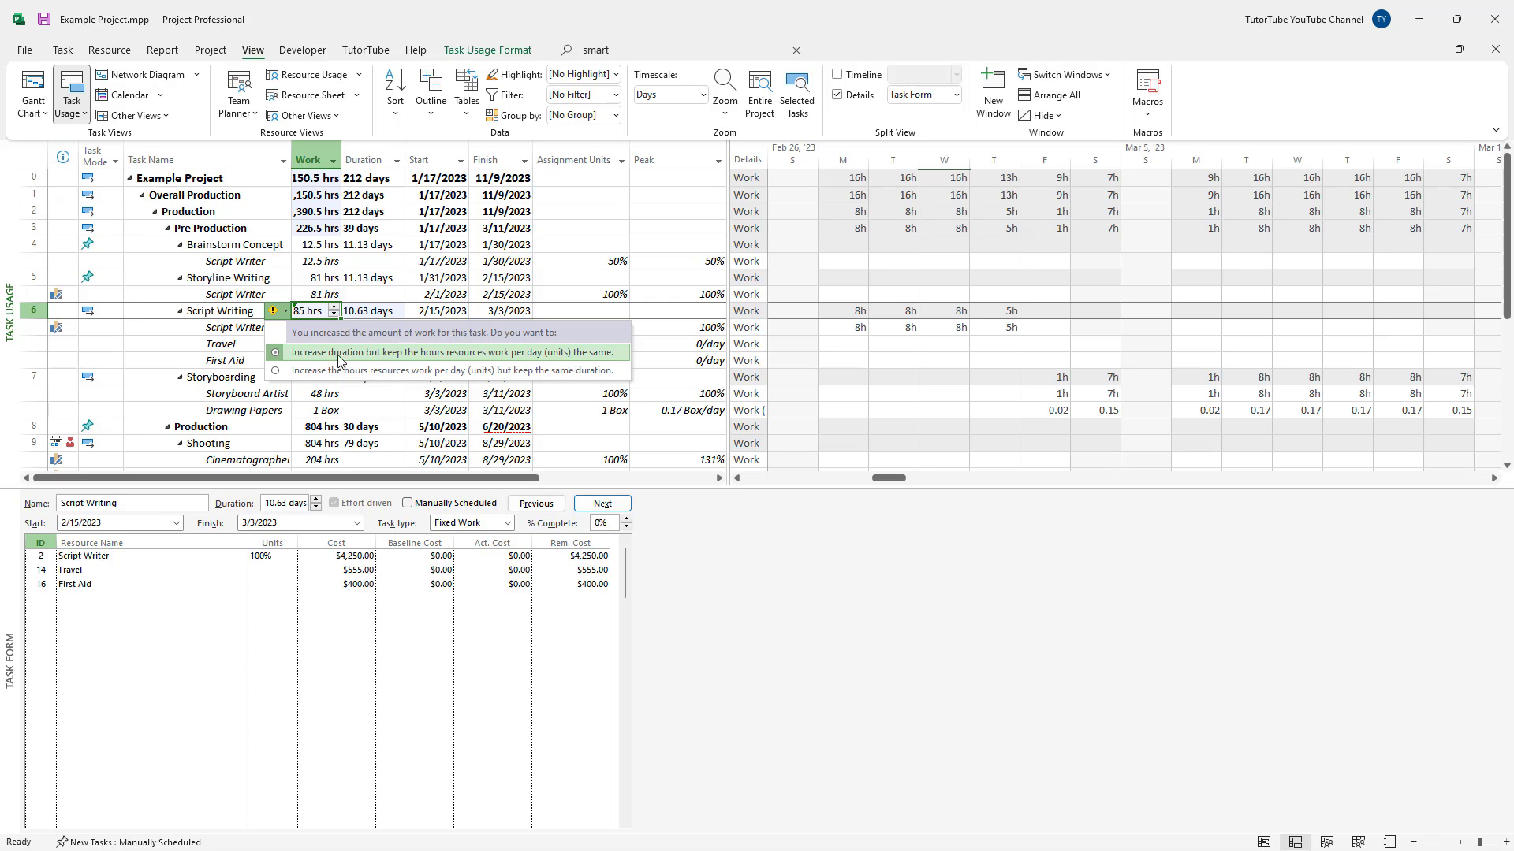
mouse_move(468, 364)
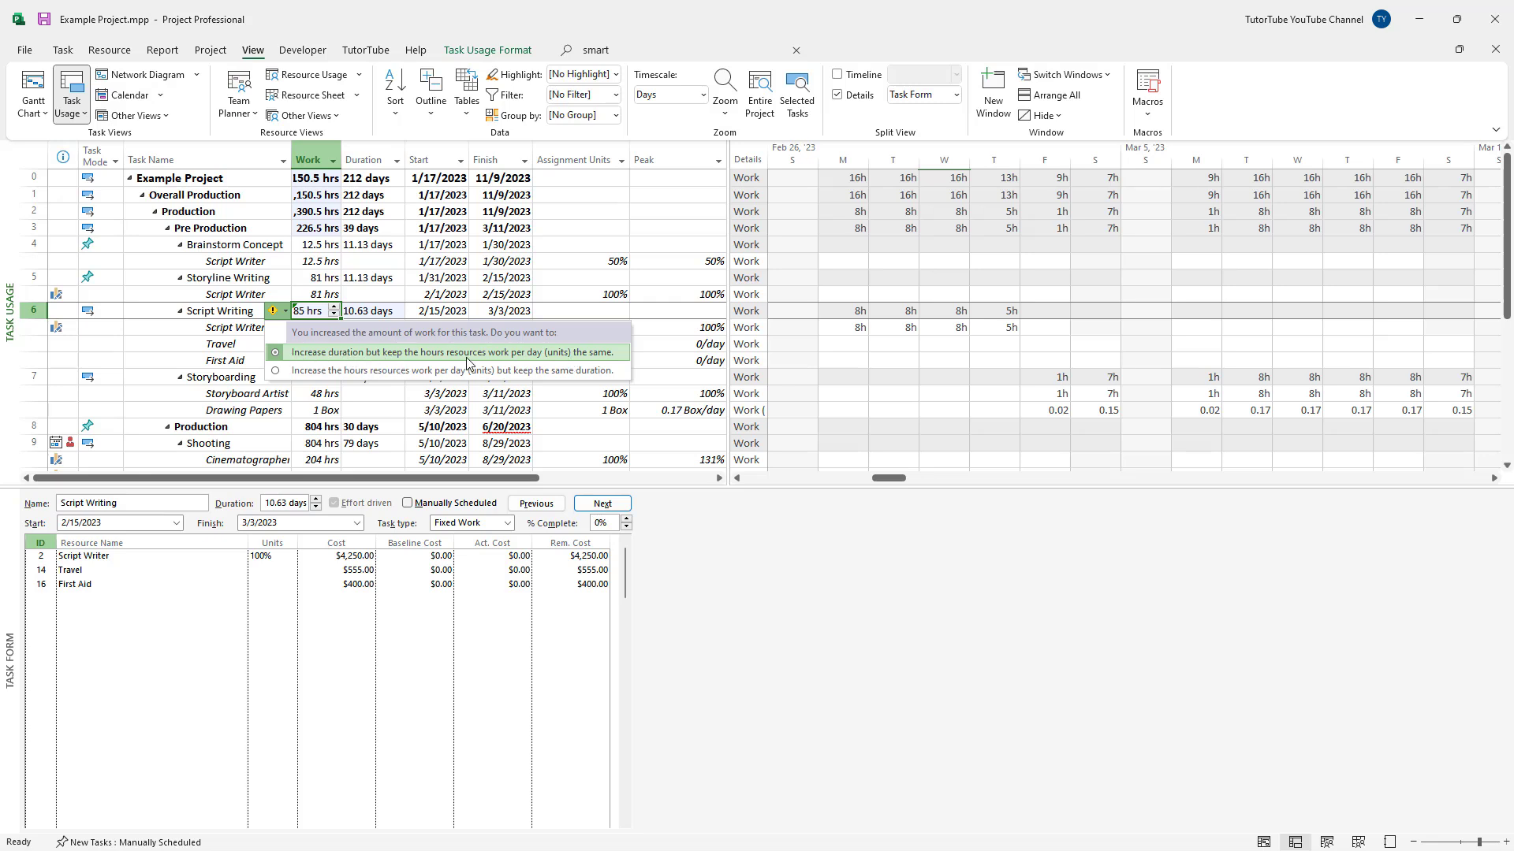
mouse_move(581, 361)
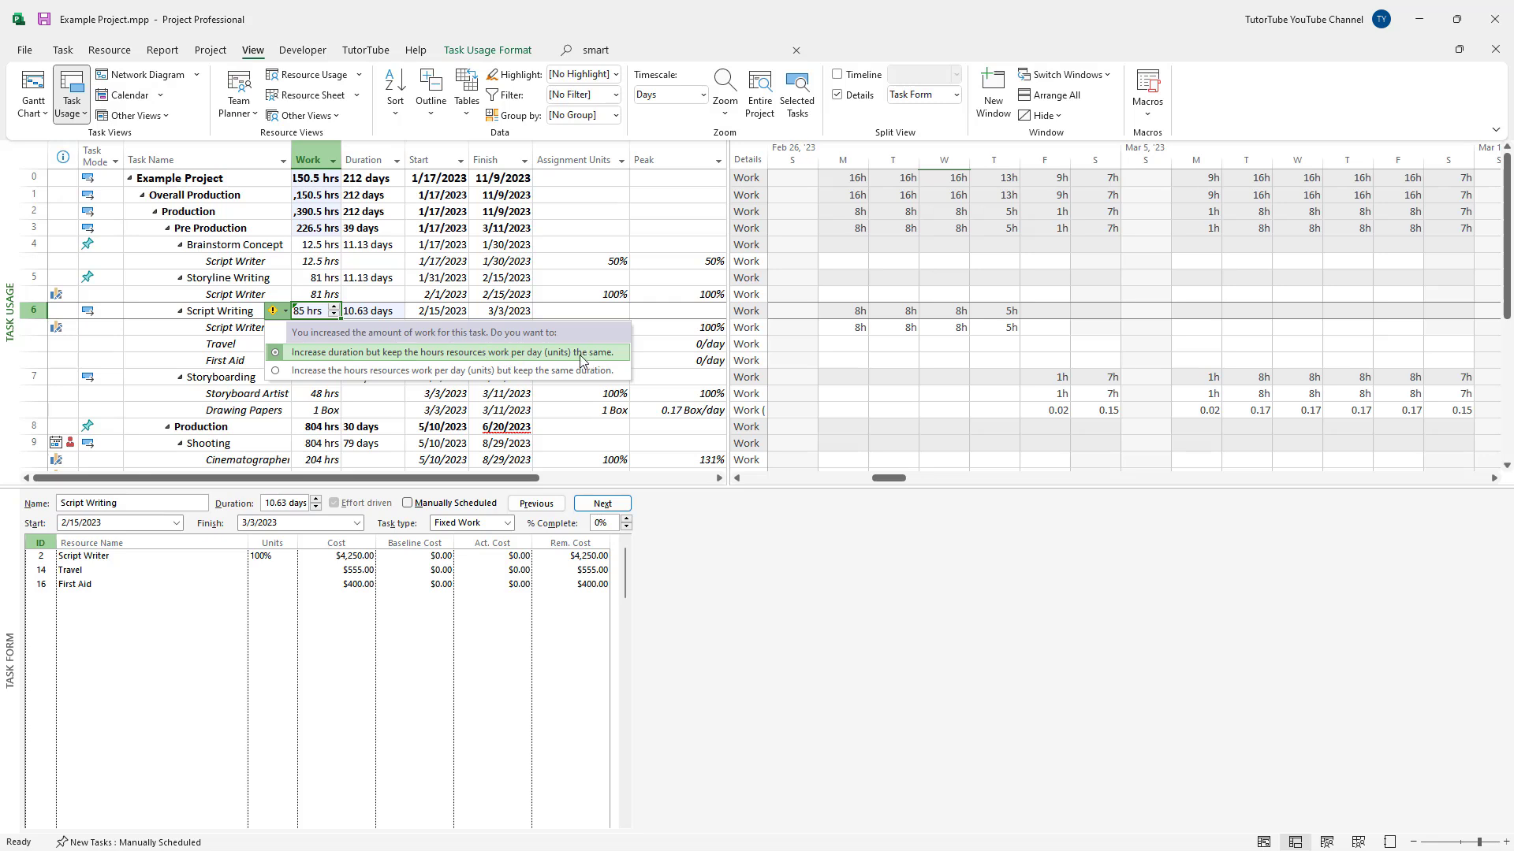
mouse_move(423, 363)
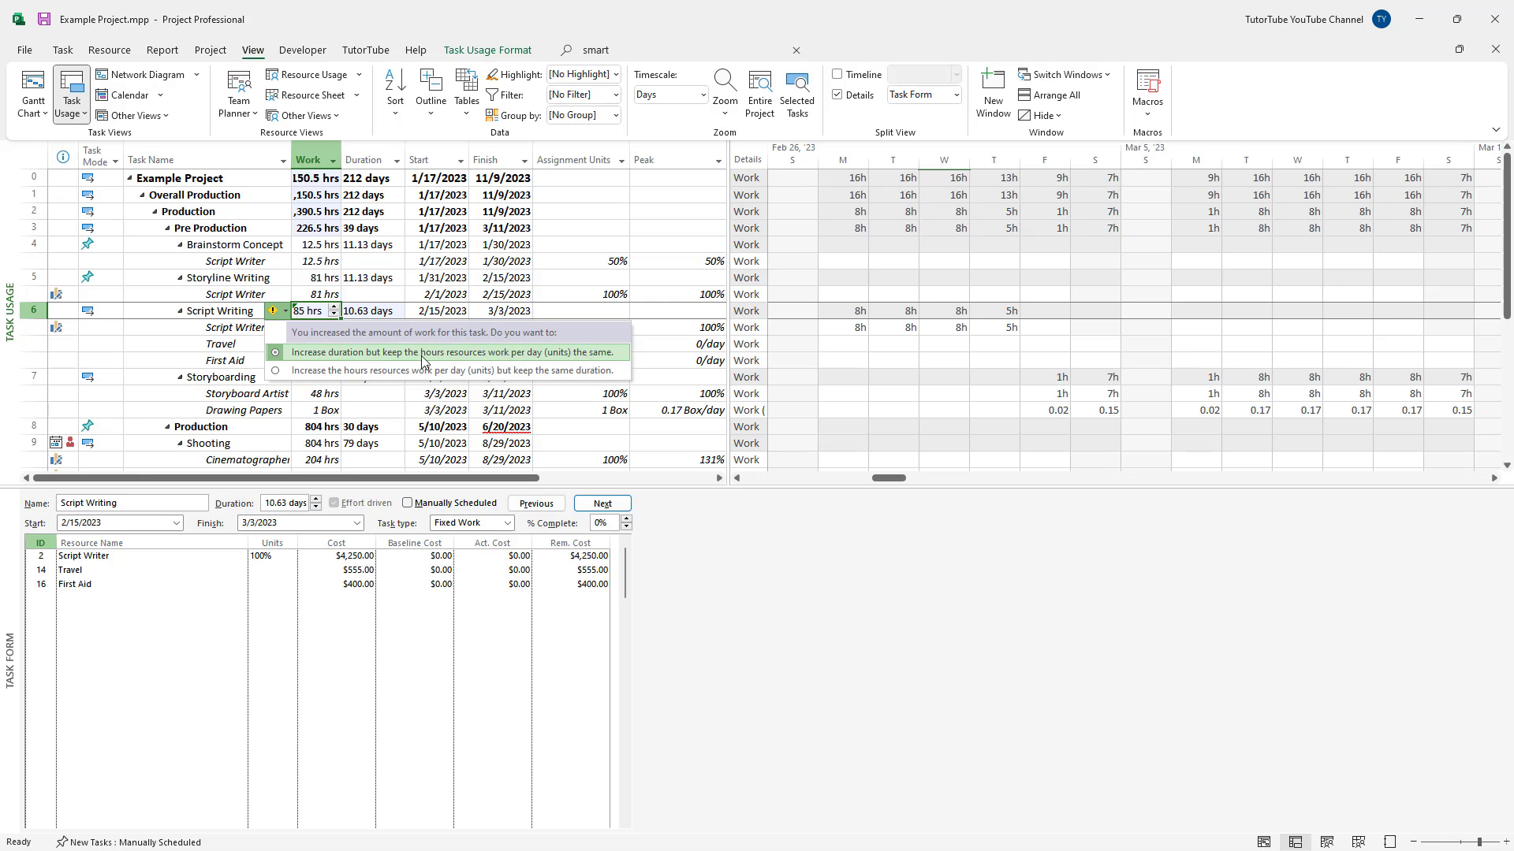
left_click(275, 371)
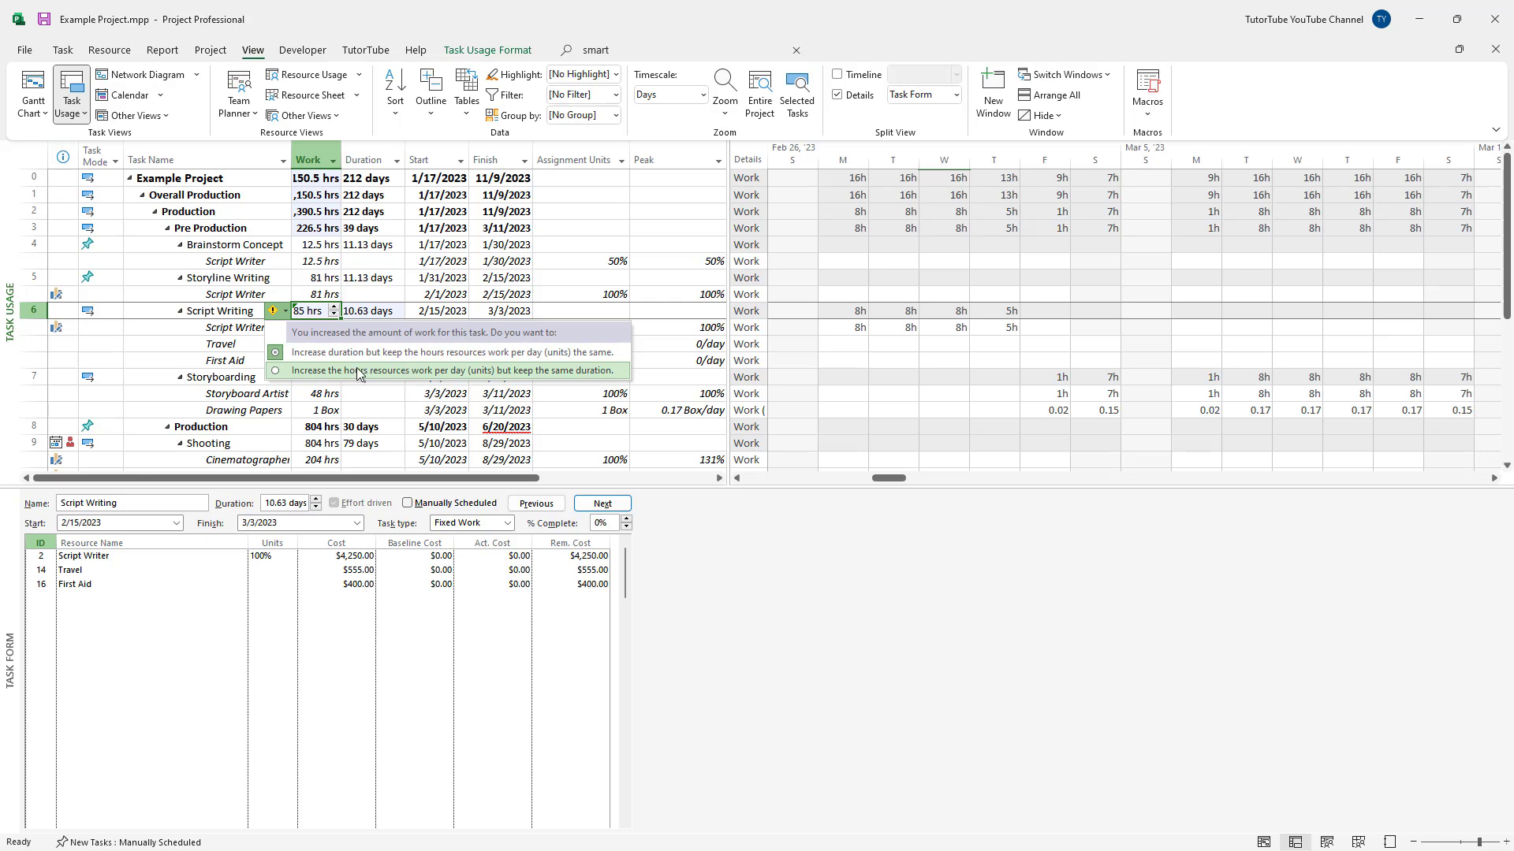
Step: Choose 'Increase the hours resources work per day (units) but keep the same duration'
left_click(275, 370)
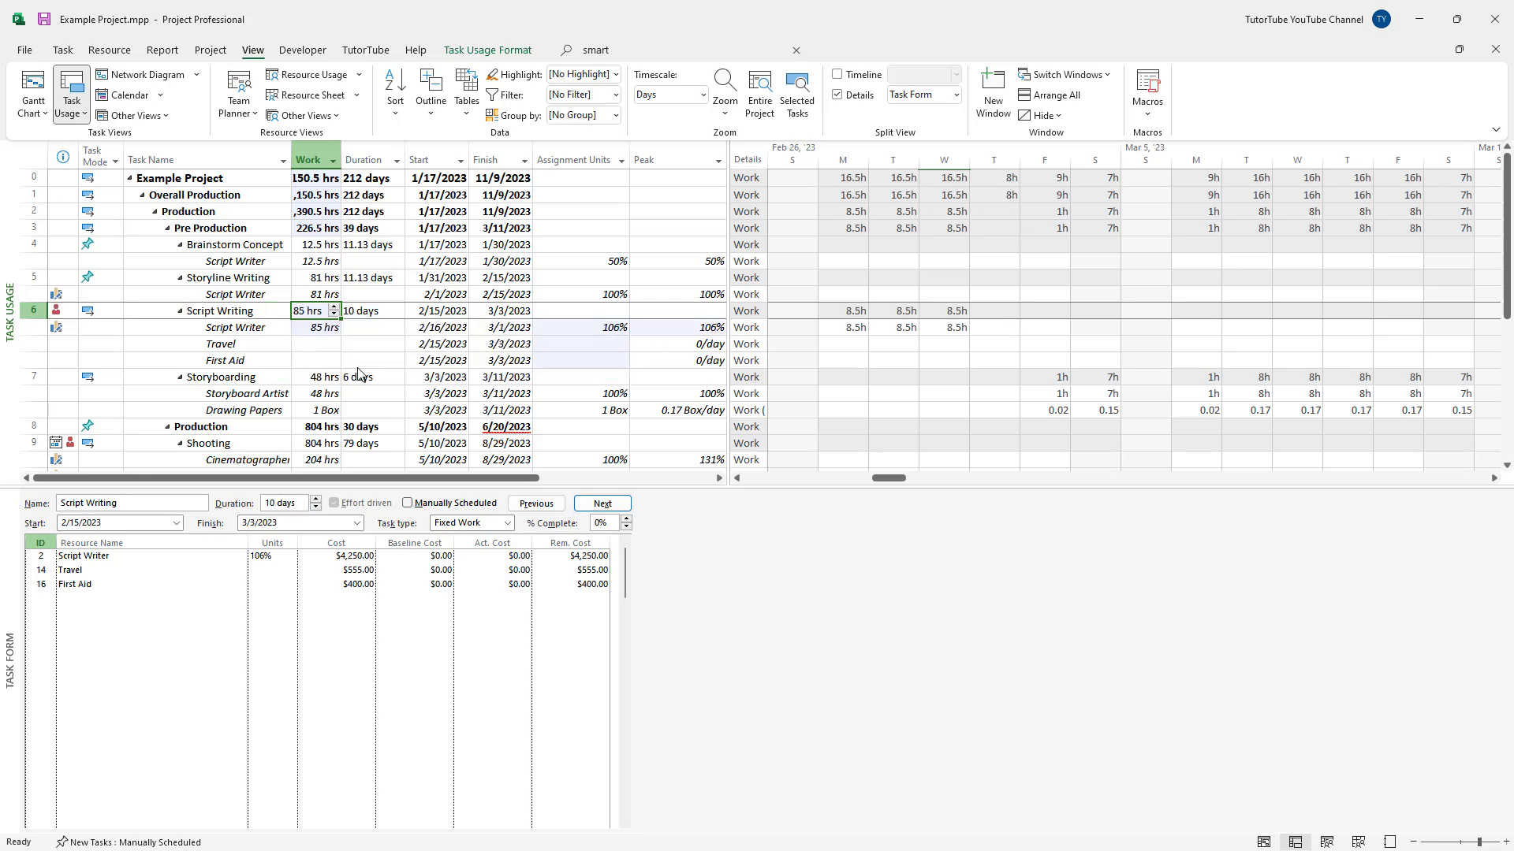
mouse_move(407, 313)
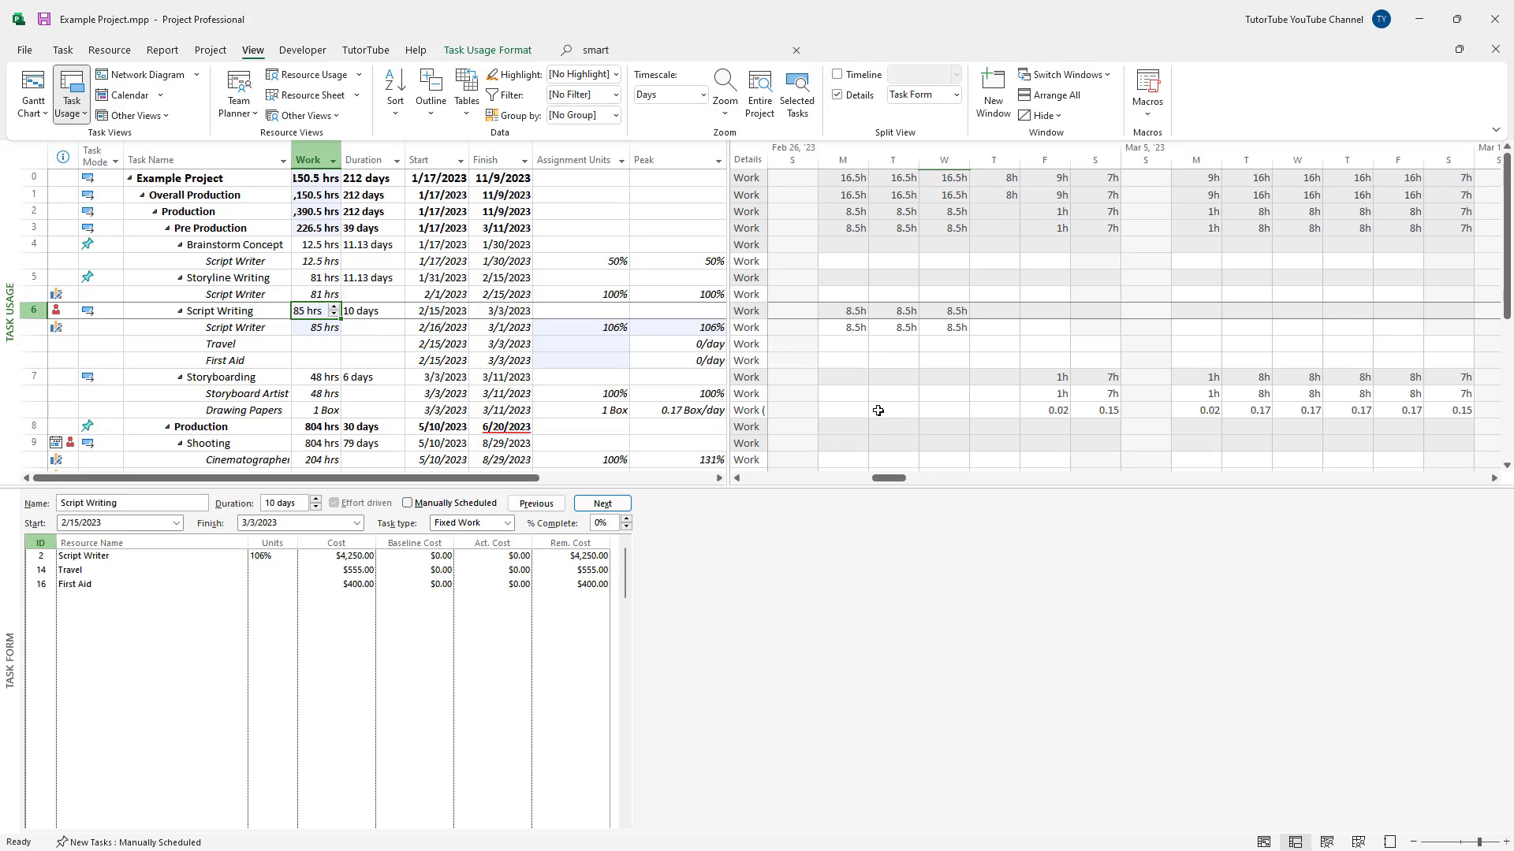
Step: Select Script Writing's duration, then change its work to 87 hours
left_click(370, 310)
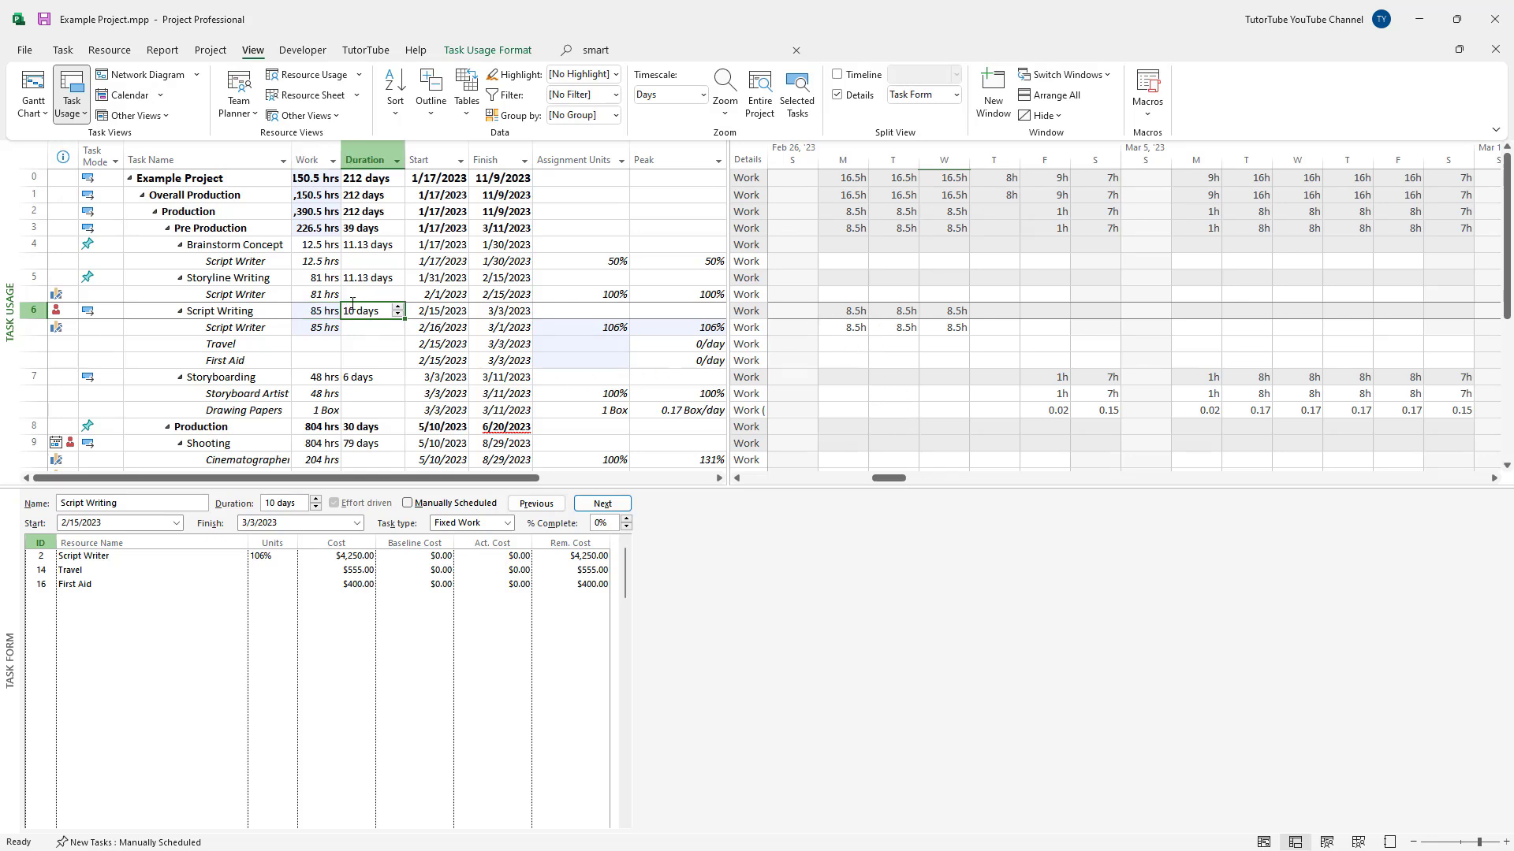
left_click(316, 310)
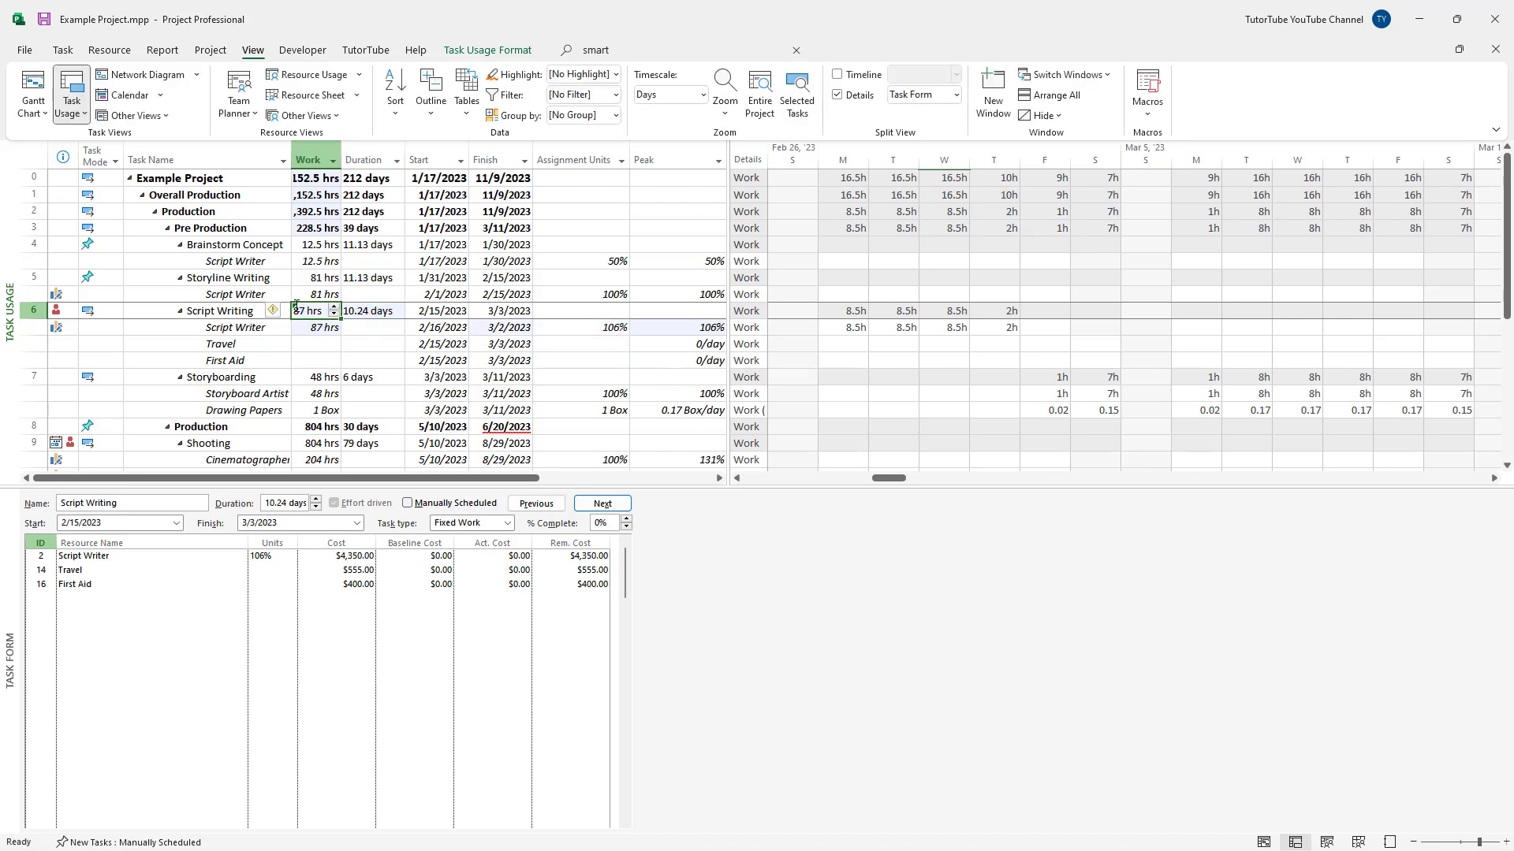
mouse_move(273, 310)
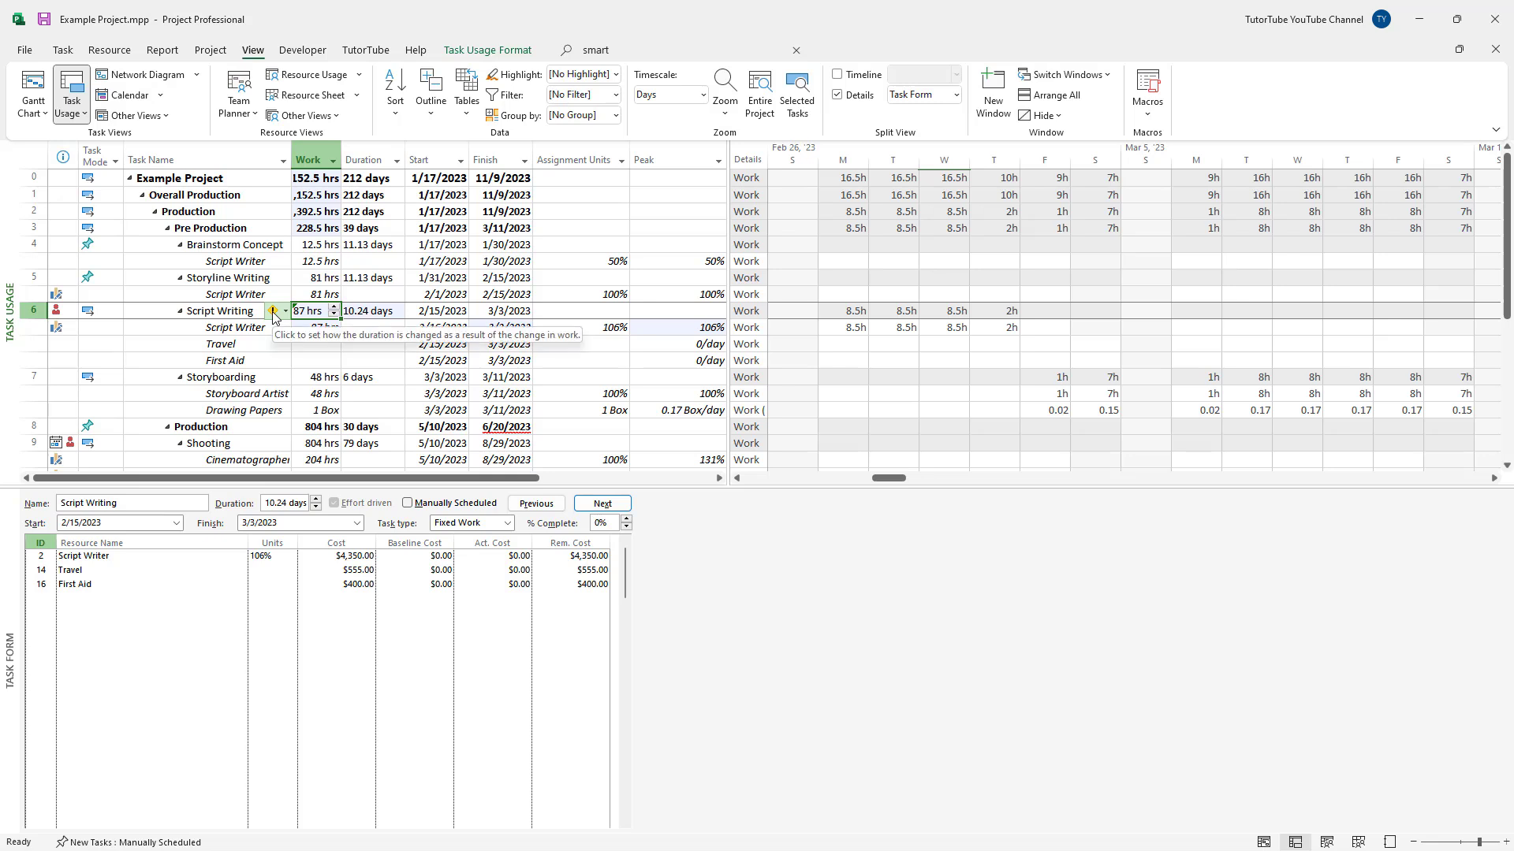
Step: Pick a smart tag option, giving 88 hours over 10.12 days at 109% units
left_click(274, 309)
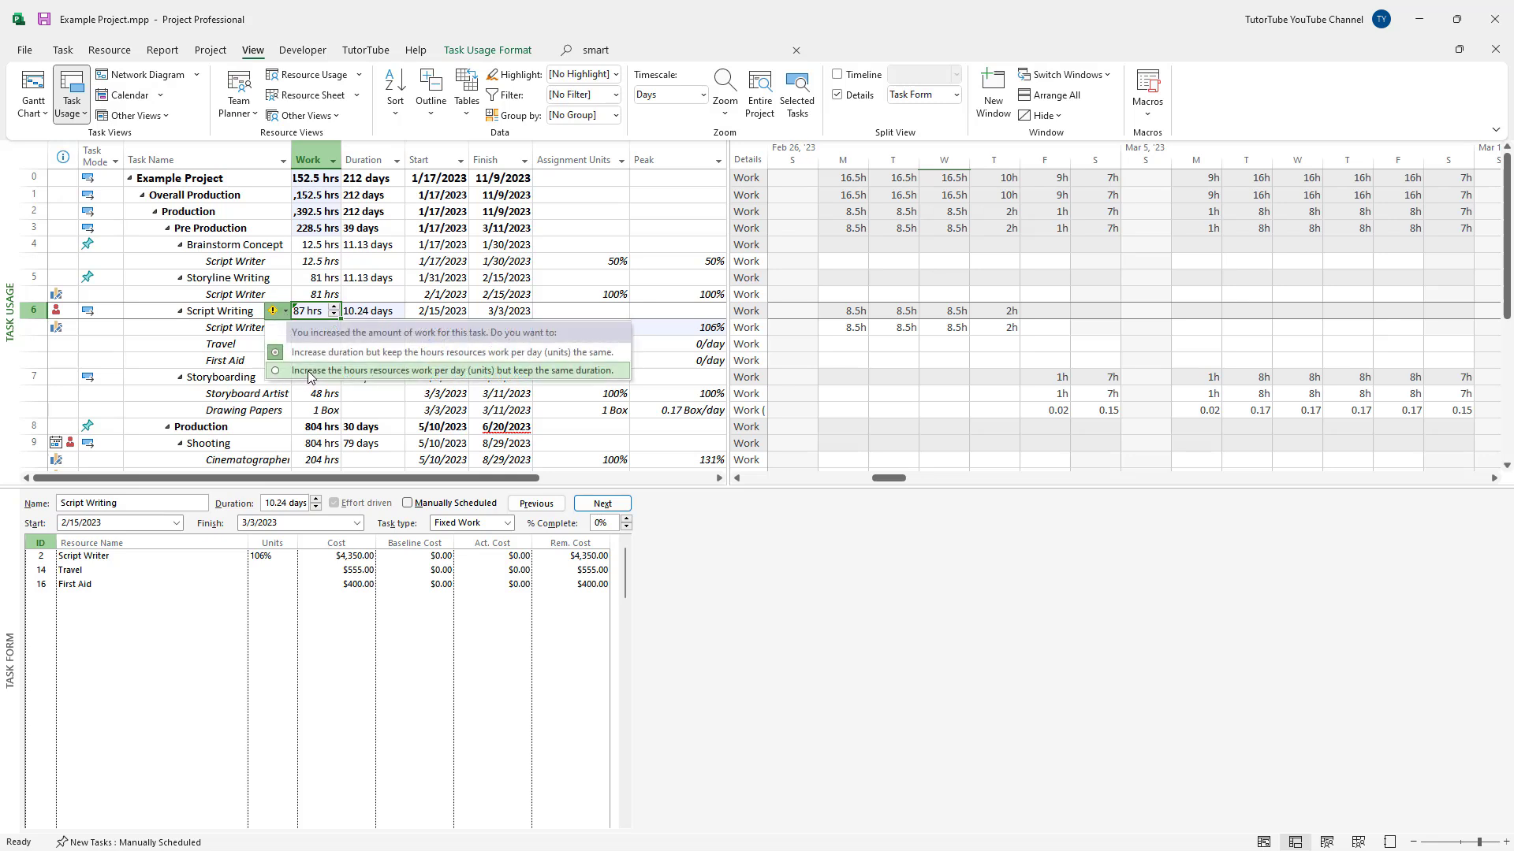
left_click(275, 370)
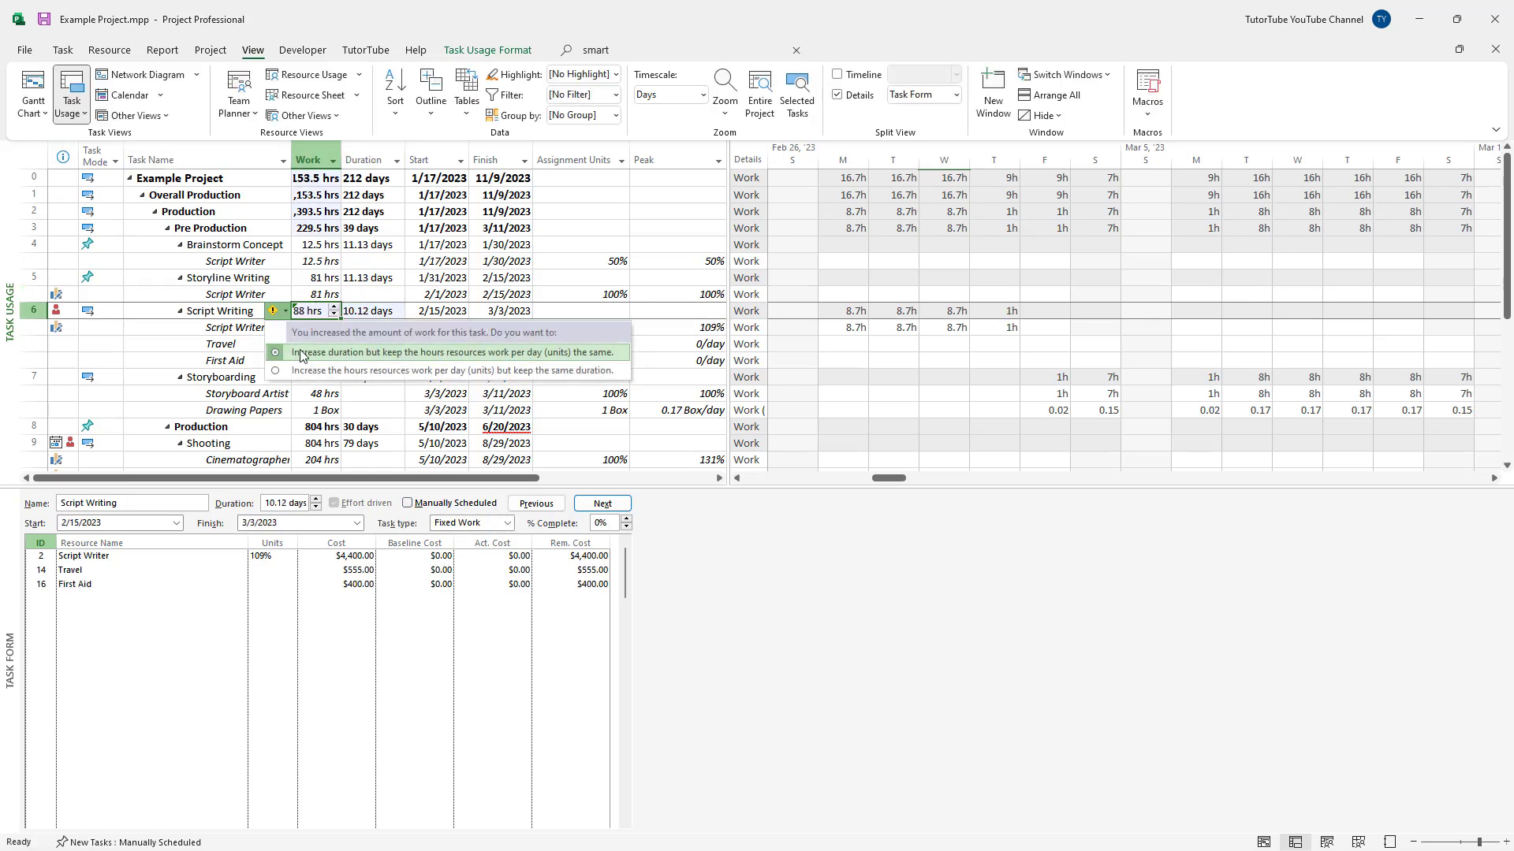
left_click(275, 351)
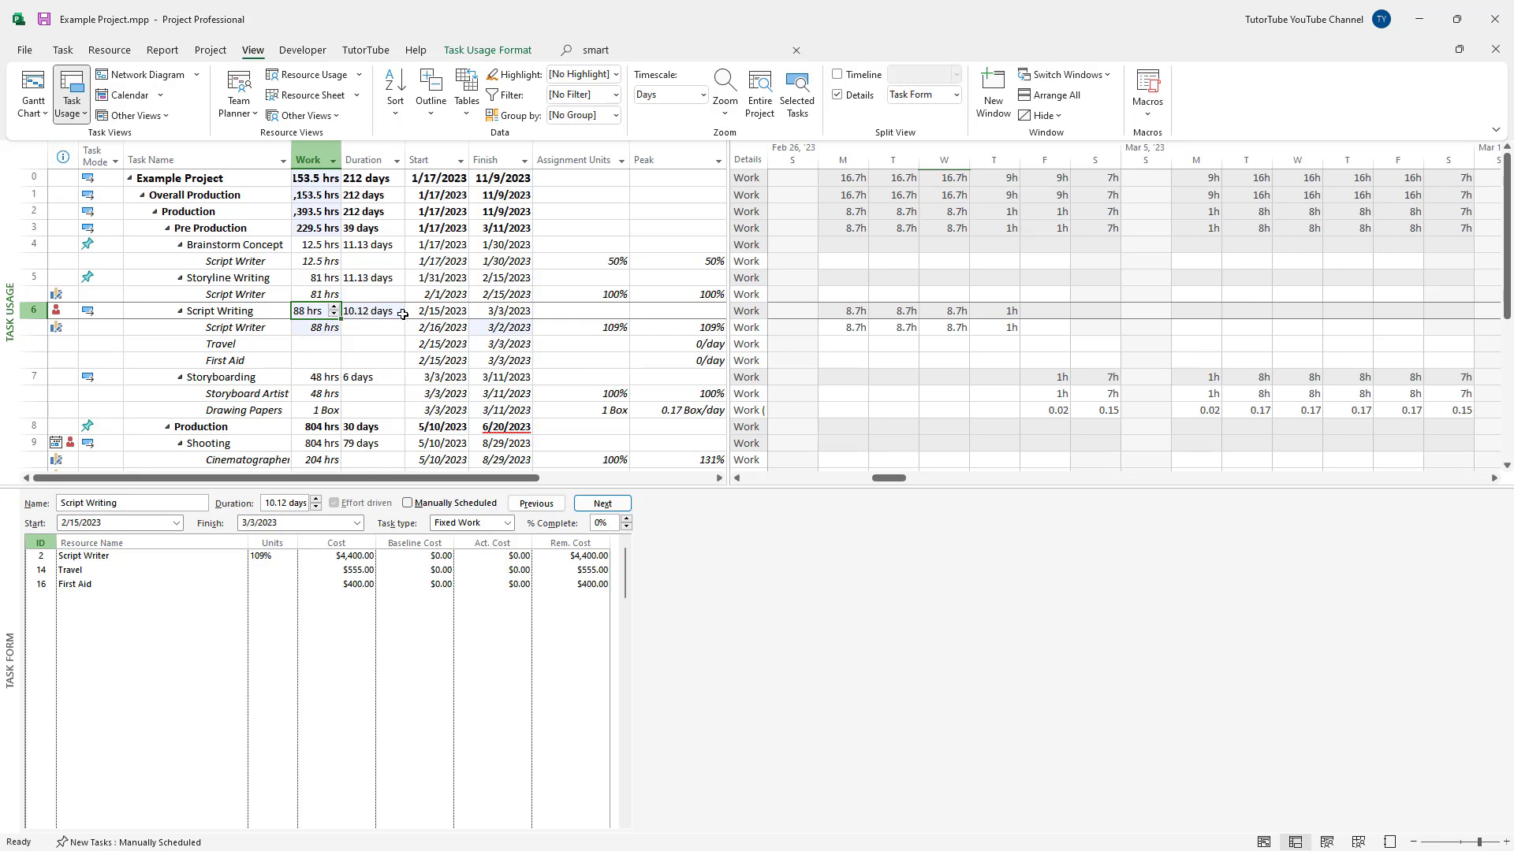